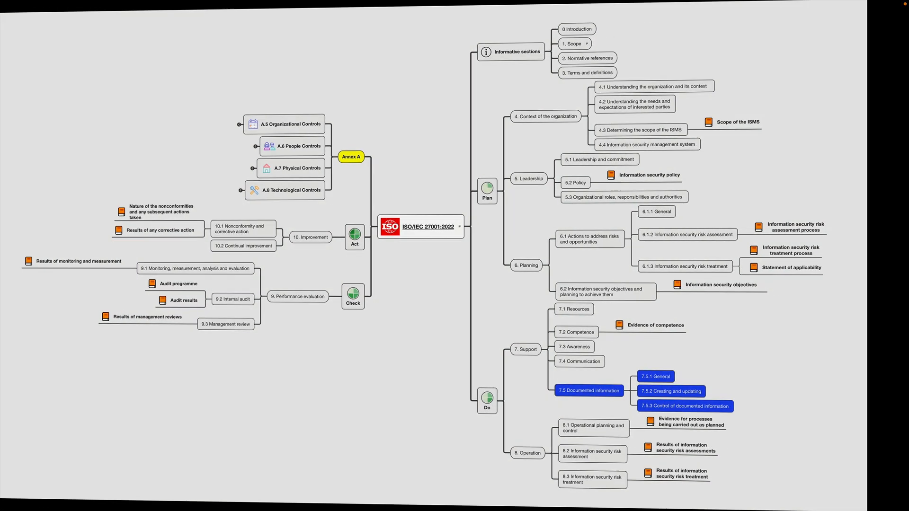
- Advance the presentation past the ISO/IEC 27001:2022 mind map slide to slide 5
{"action": "left_click", "coordinate": [654, 376]}
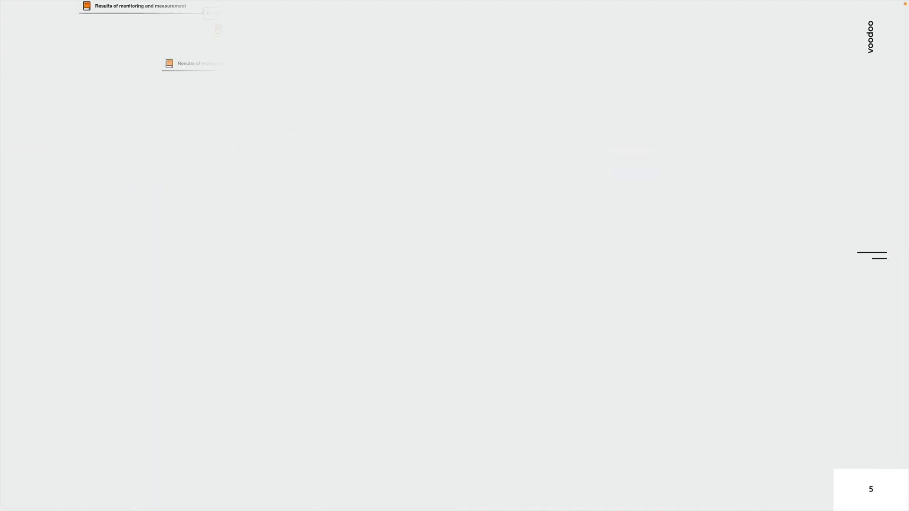
- Bring up Document1 in Word with the policy template's metadata and revision history tables
{"action": "left_click", "coordinate": [736, 121]}
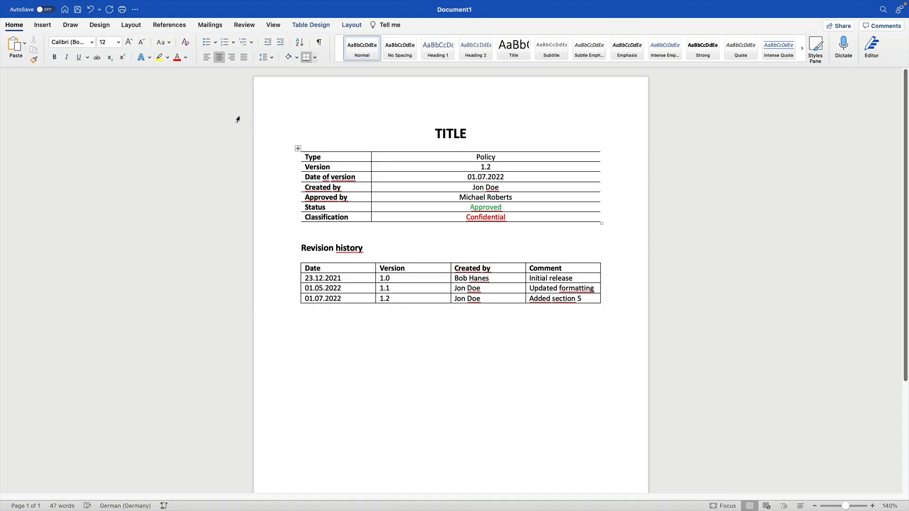
{"action": "left_click", "coordinate": [470, 207]}
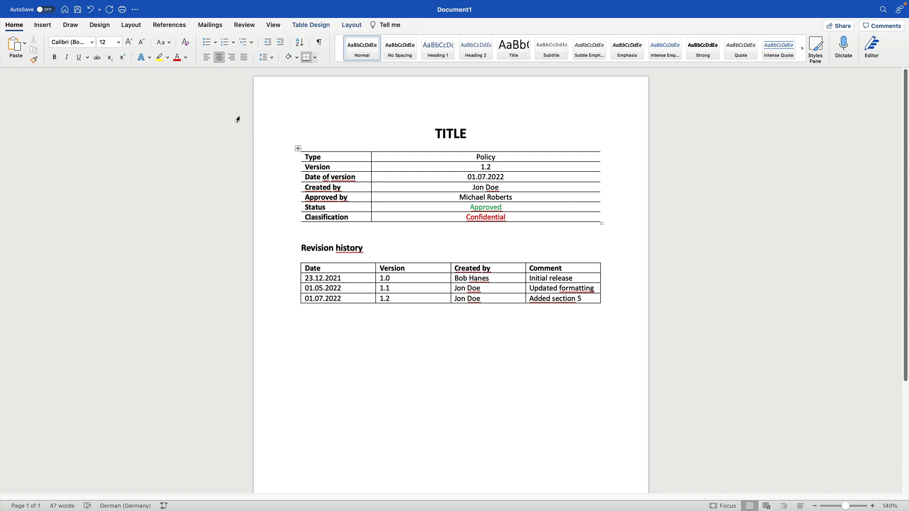
{"action": "left_click", "coordinate": [470, 207]}
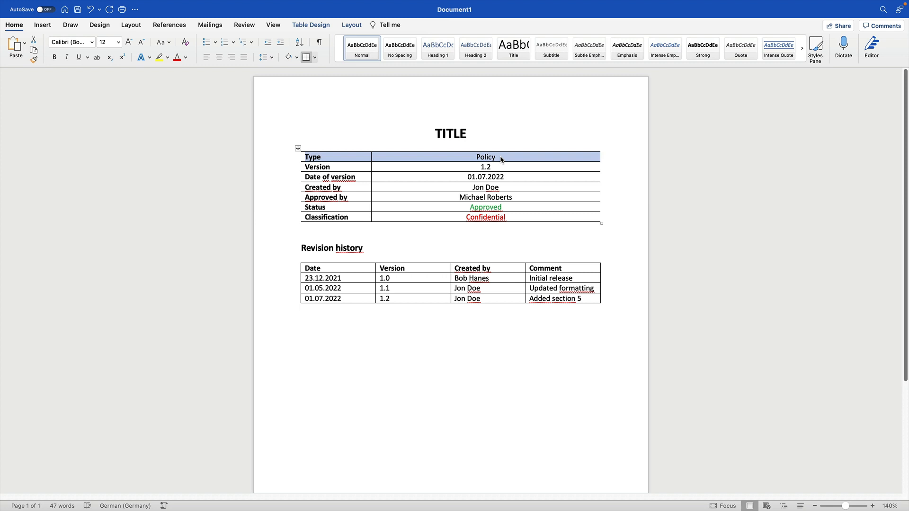
{"action": "left_click", "coordinate": [486, 167]}
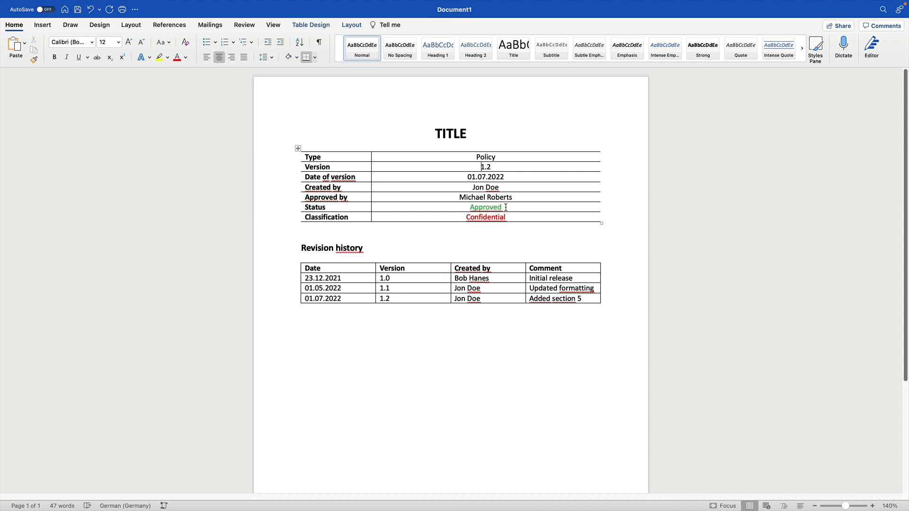
{"action": "mouse_move", "coordinate": [388, 219]}
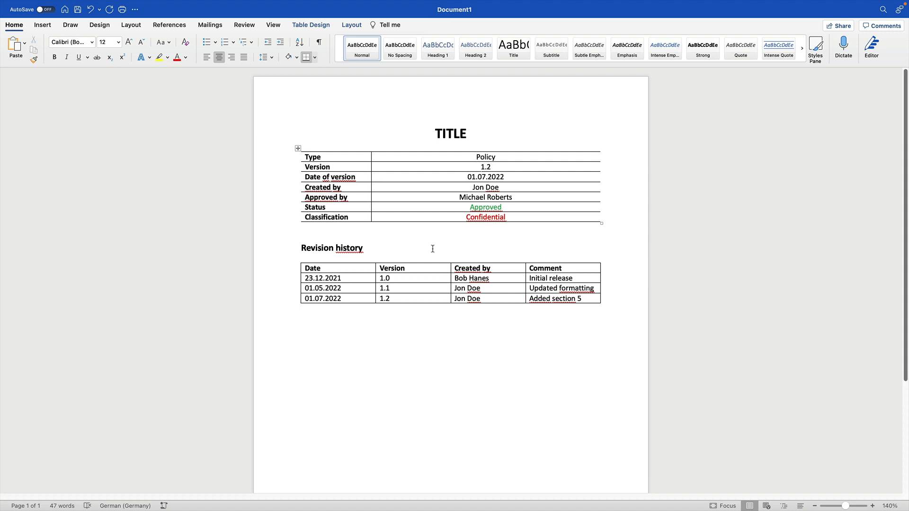
{"action": "mouse_move", "coordinate": [302, 232]}
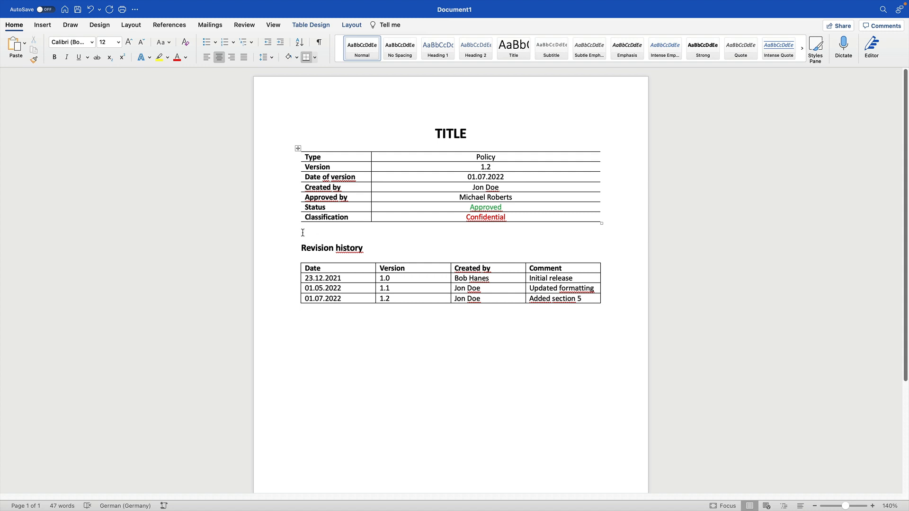
{"action": "left_click", "coordinate": [482, 168]}
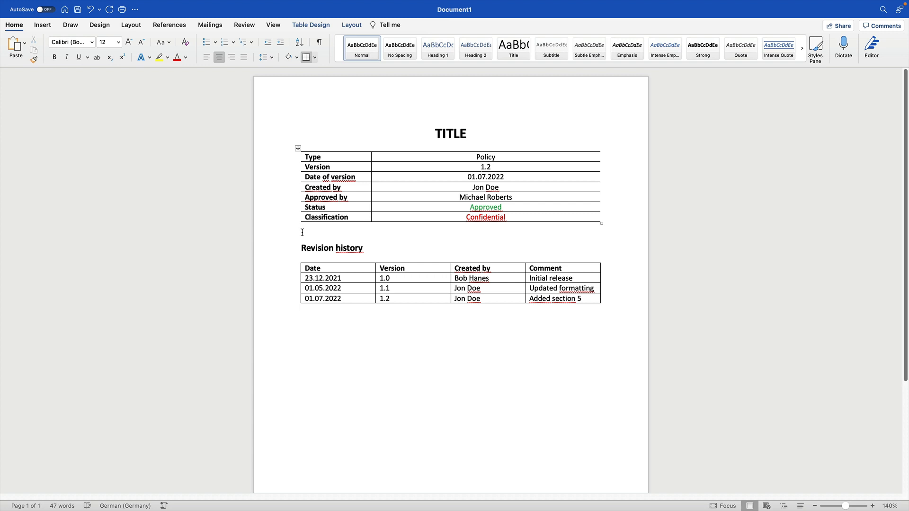
{"action": "left_click", "coordinate": [481, 167]}
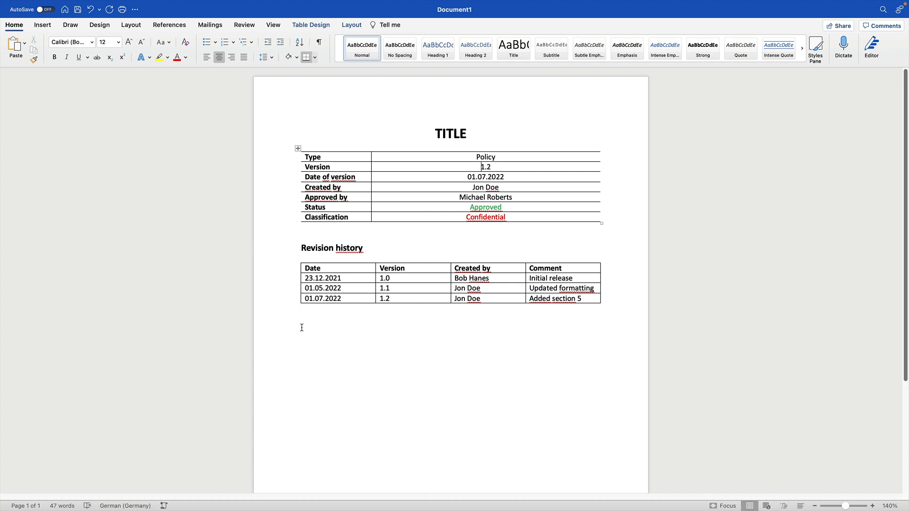
{"action": "mouse_move", "coordinate": [356, 240]}
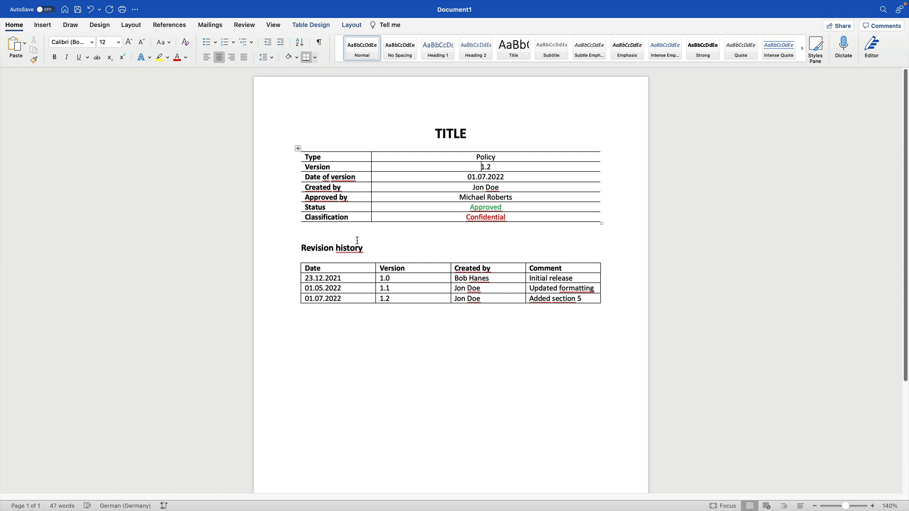
{"action": "mouse_move", "coordinate": [302, 233]}
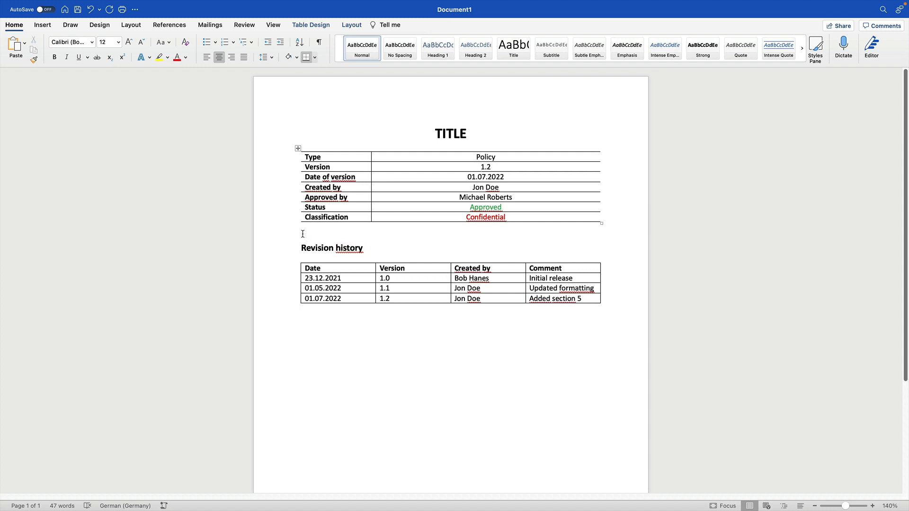
{"action": "left_click", "coordinate": [480, 167]}
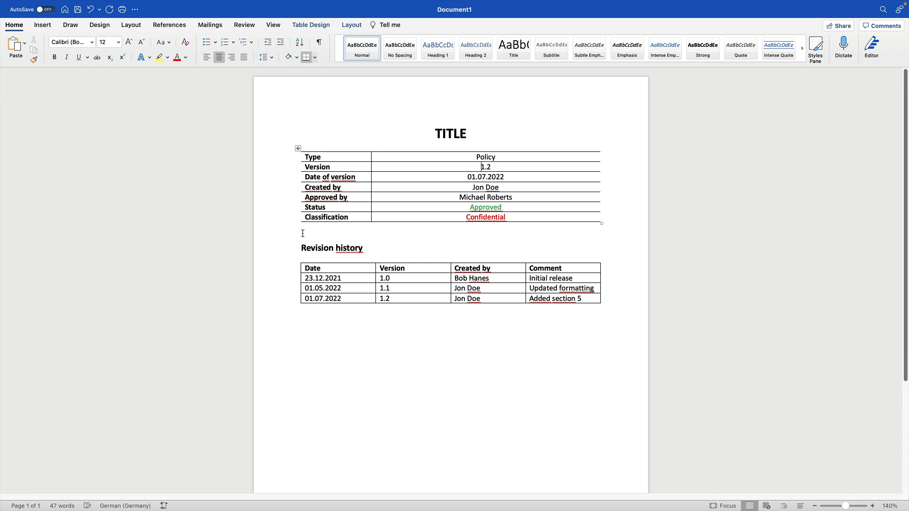
{"action": "mouse_move", "coordinate": [294, 253]}
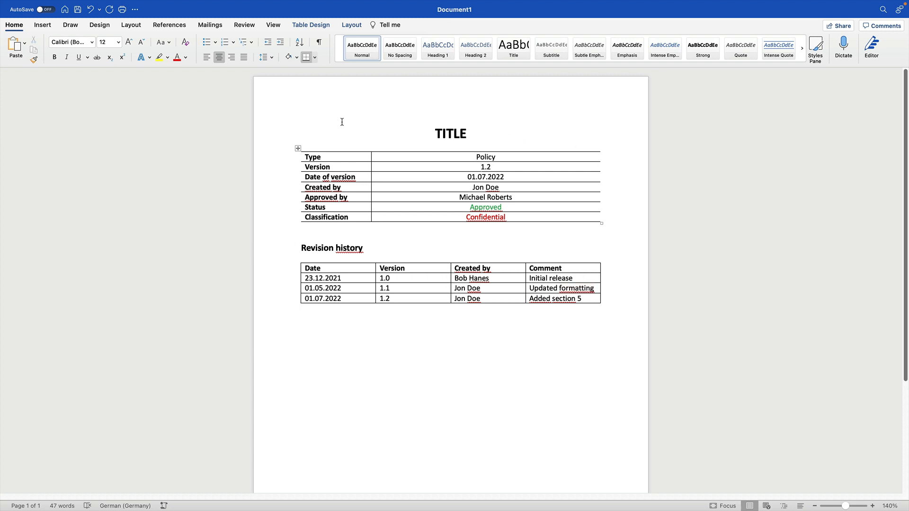
{"action": "mouse_move", "coordinate": [573, 321]}
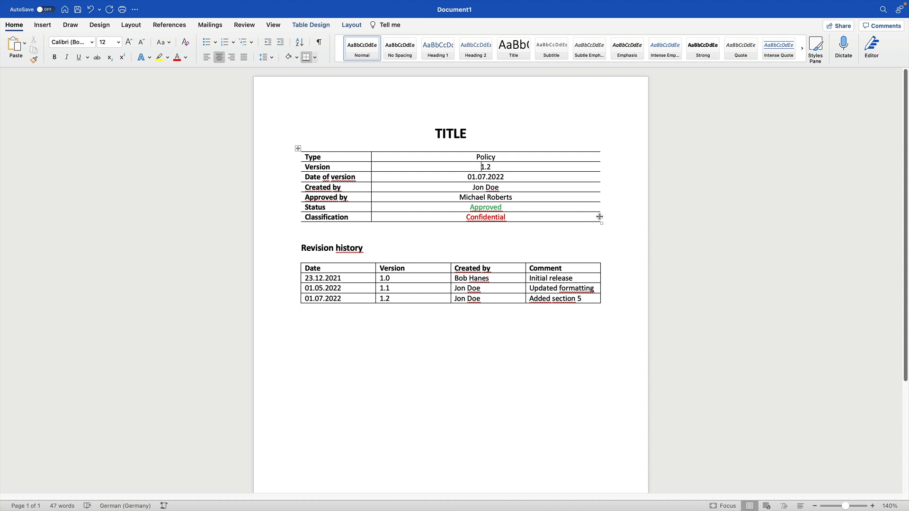
{"action": "mouse_move", "coordinate": [599, 219]}
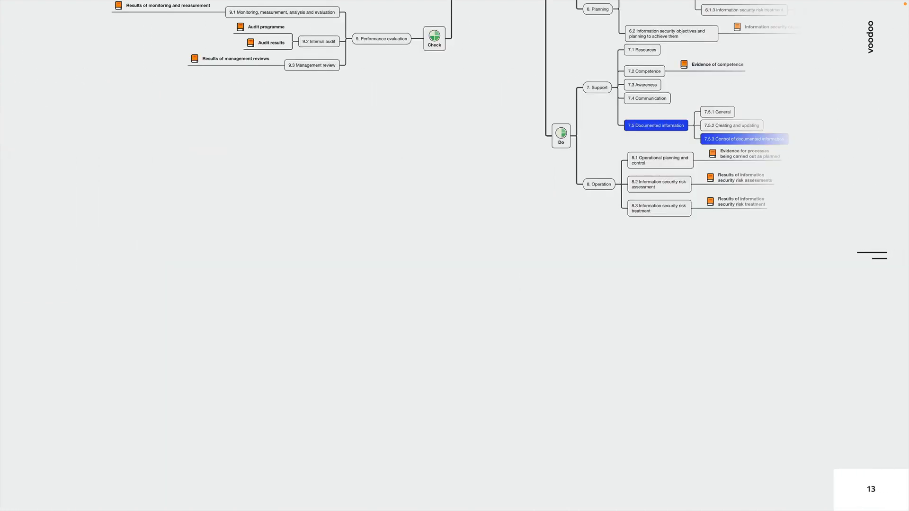
- Reveal the 7.5.3 Required activity card about the documented information lifecycle on slide 13
{"action": "left_click", "coordinate": [744, 139]}
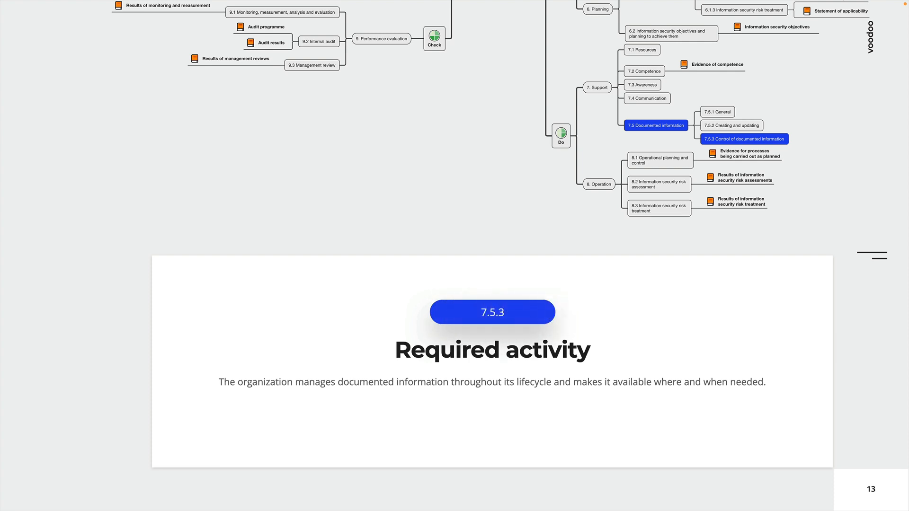